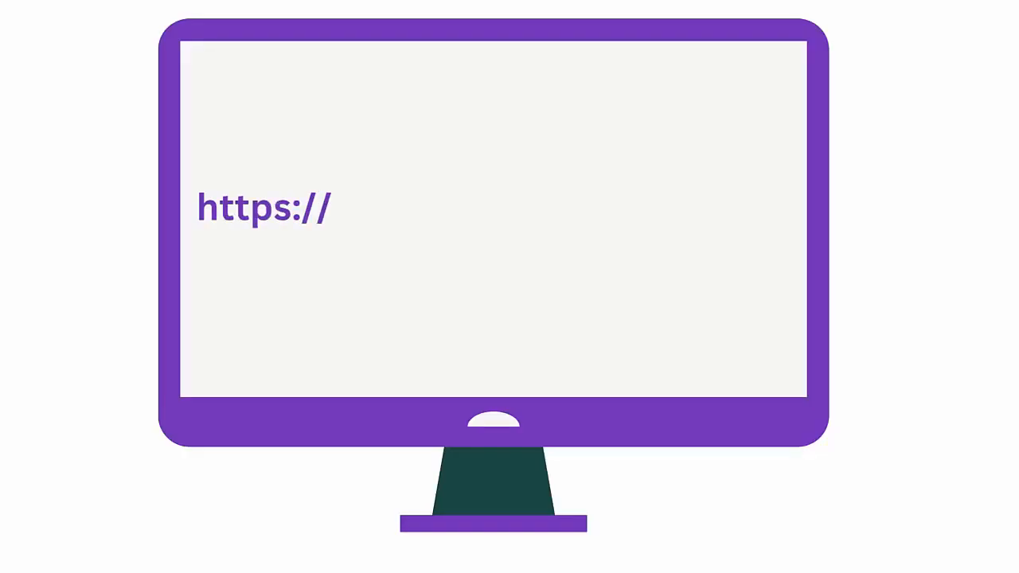
# - Browse to i-print.leedsbeckett.ac.uk and sign in to the My Print Jobs page
pyautogui.write('i-print.leedsbeckett.ac.uk/login.cfm?dest=index.cfm&')
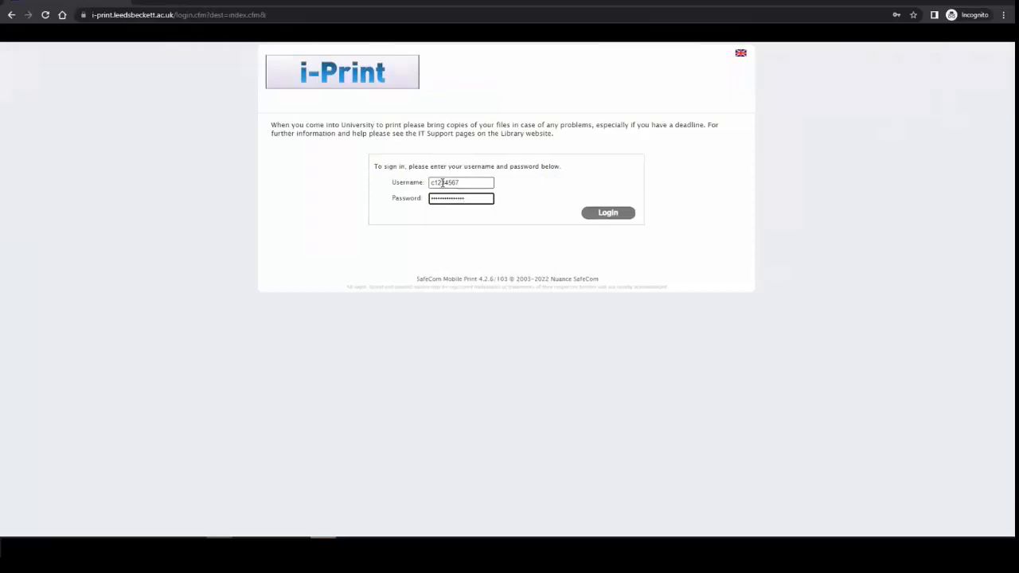
pyautogui.click(608, 213)
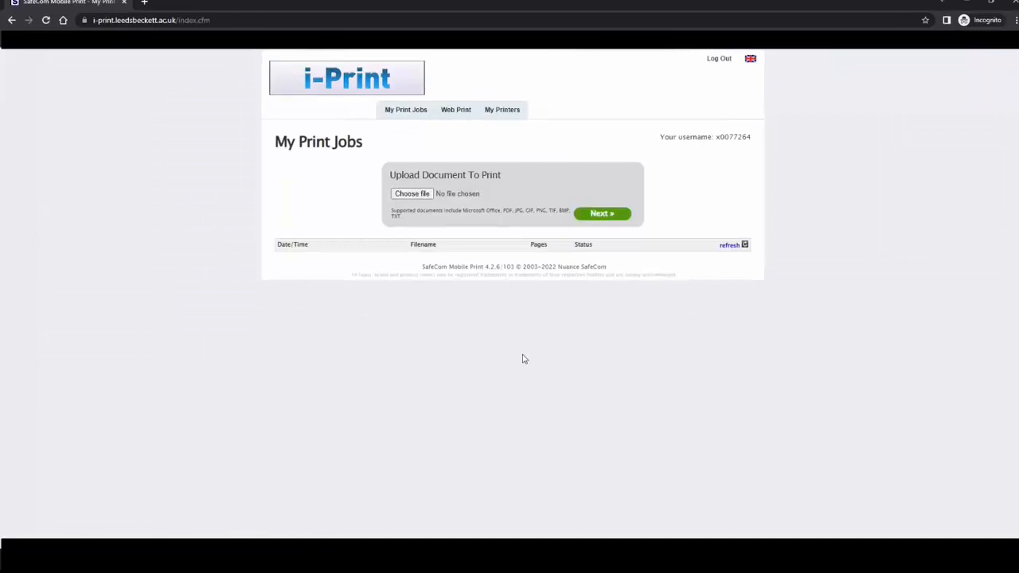
pyautogui.moveTo(529, 355)
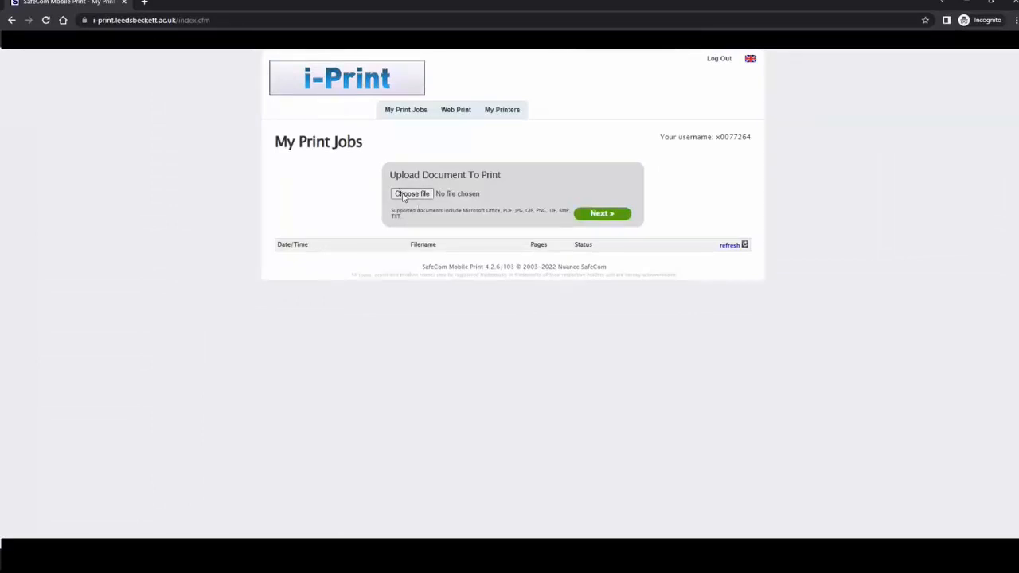
pyautogui.moveTo(411, 194)
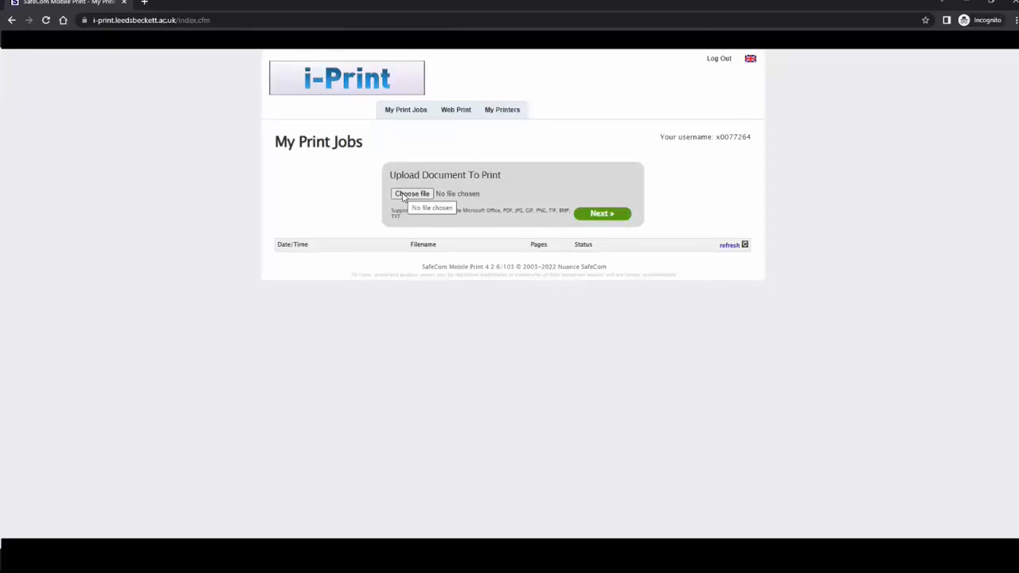
# - Upload Assignment 1.docx as a new print job awaiting release
pyautogui.click(413, 194)
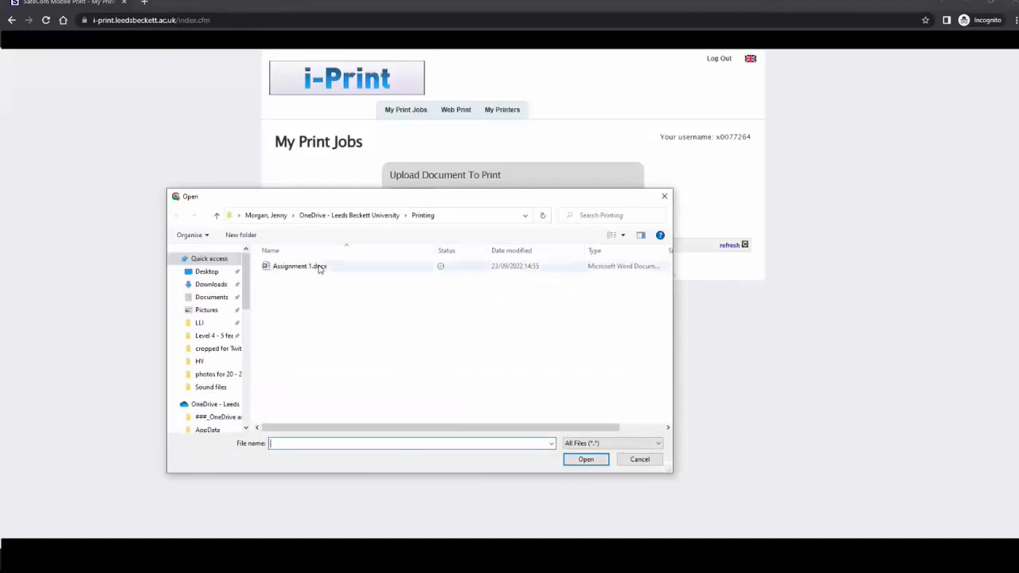
pyautogui.click(640, 459)
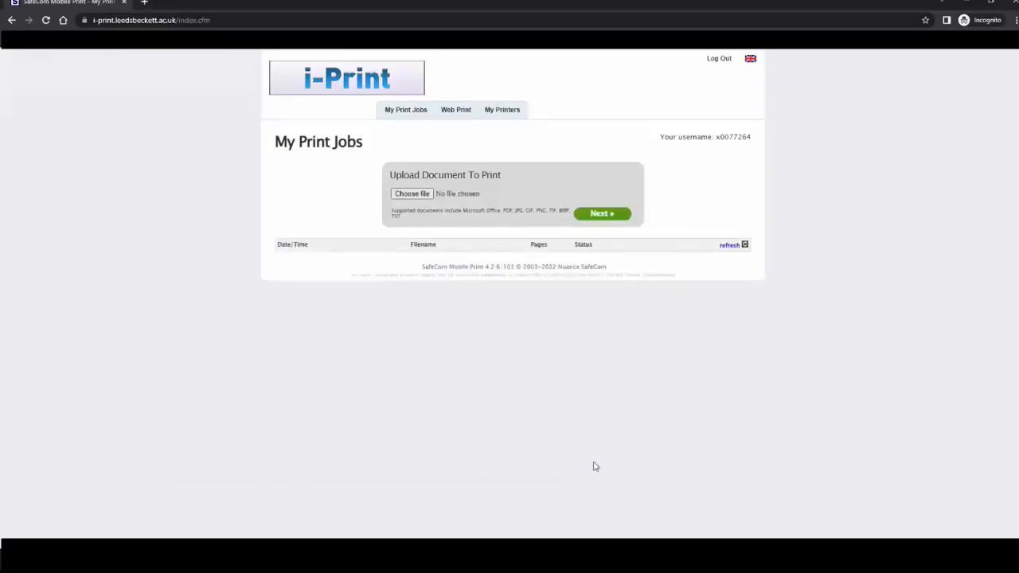
pyautogui.click(410, 194)
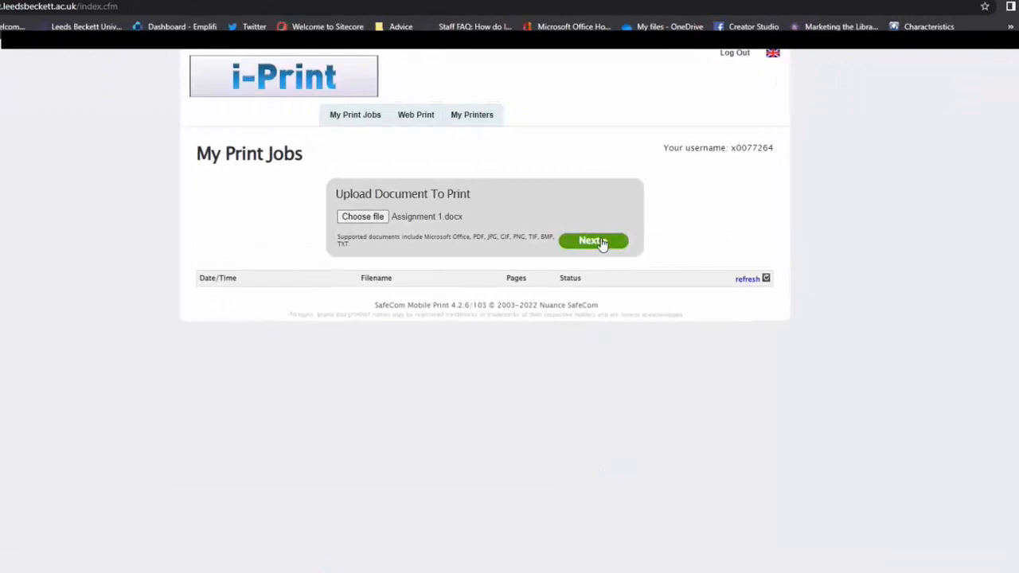
pyautogui.click(592, 240)
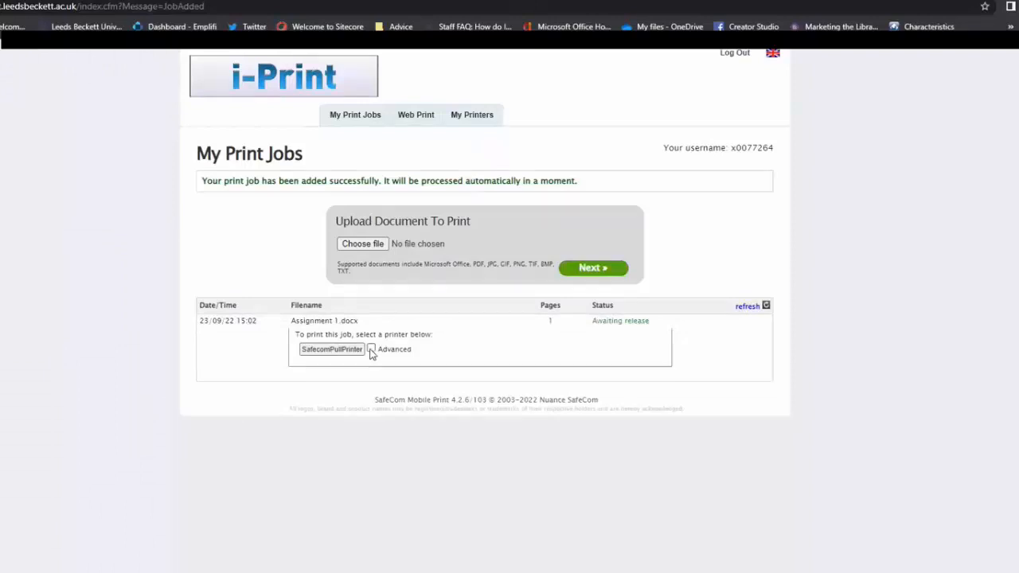
# - Review the Advanced options, then release Assignment 1.docx to SafecomPullPrinter so it shows Printing
pyautogui.click(369, 349)
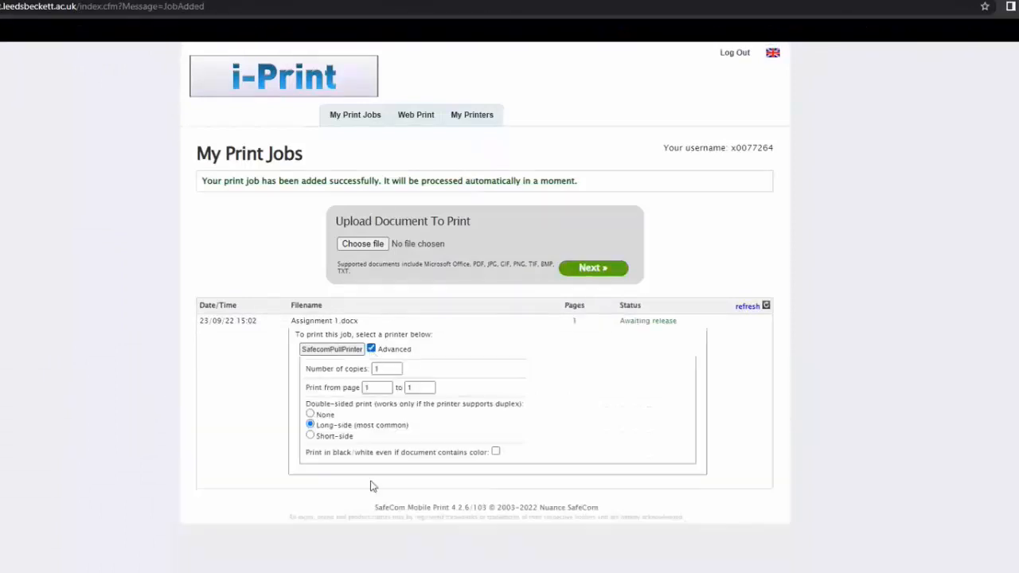
pyautogui.moveTo(443, 396)
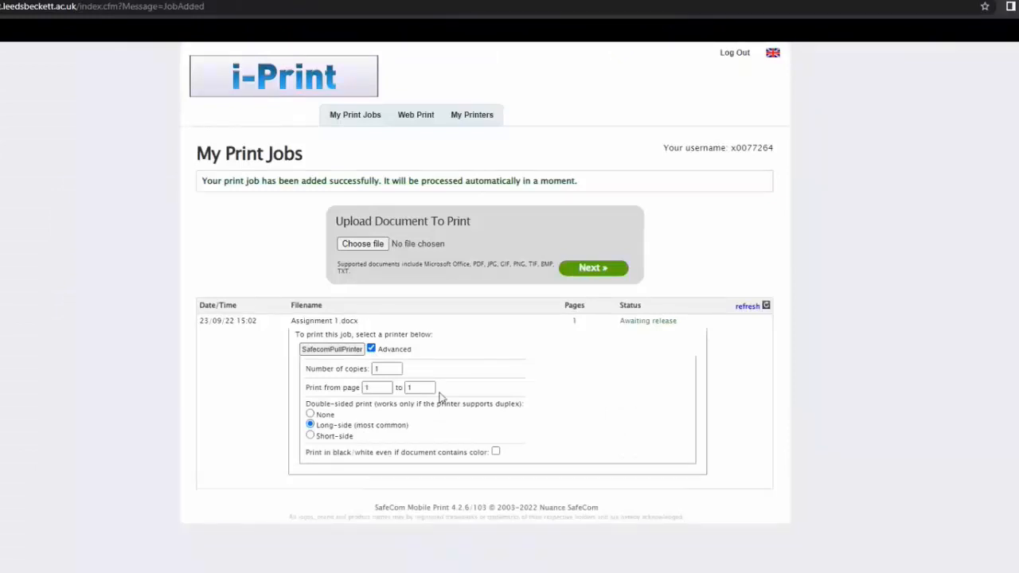
pyautogui.moveTo(487, 455)
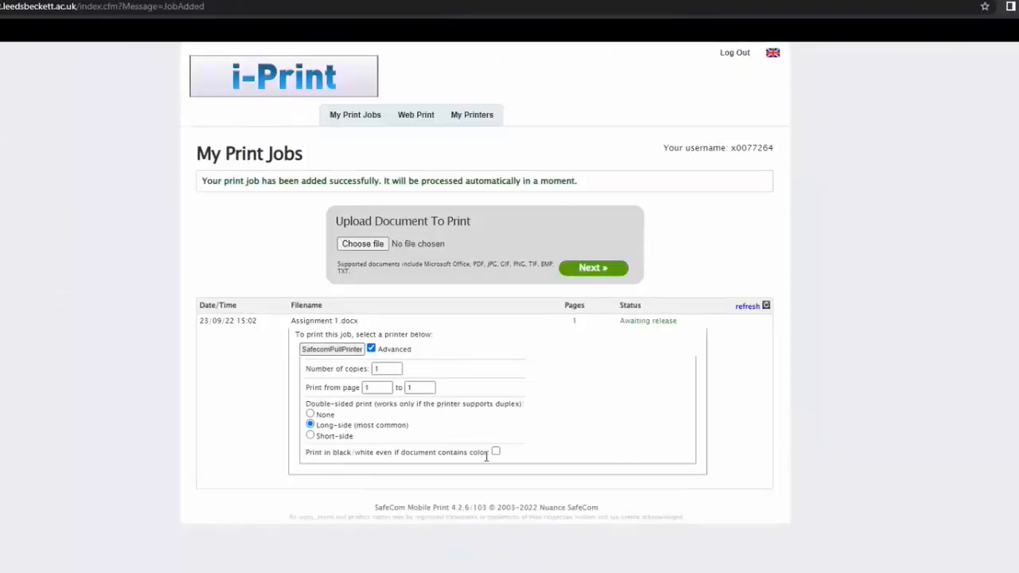
pyautogui.click(369, 349)
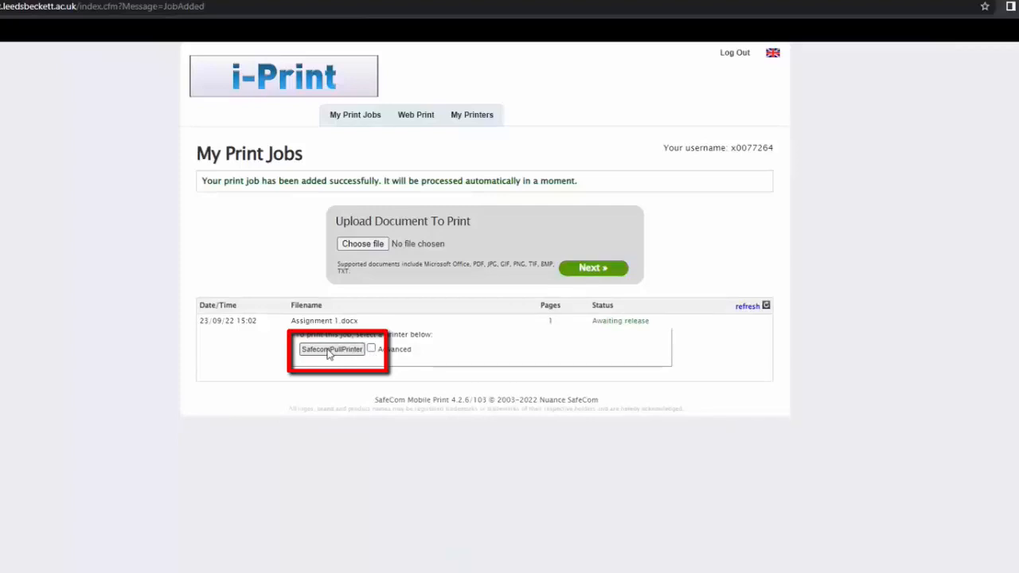
pyautogui.click(331, 349)
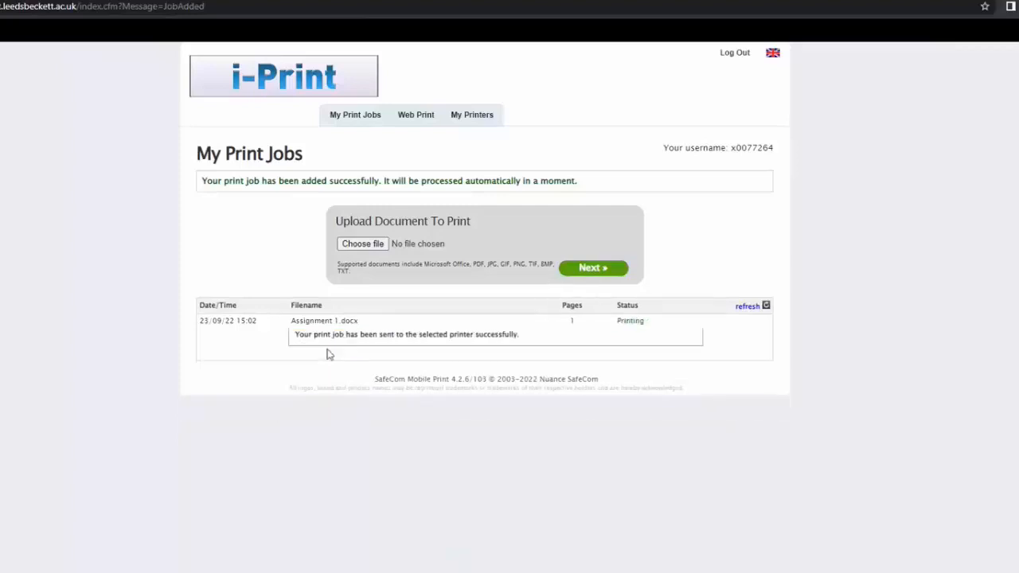